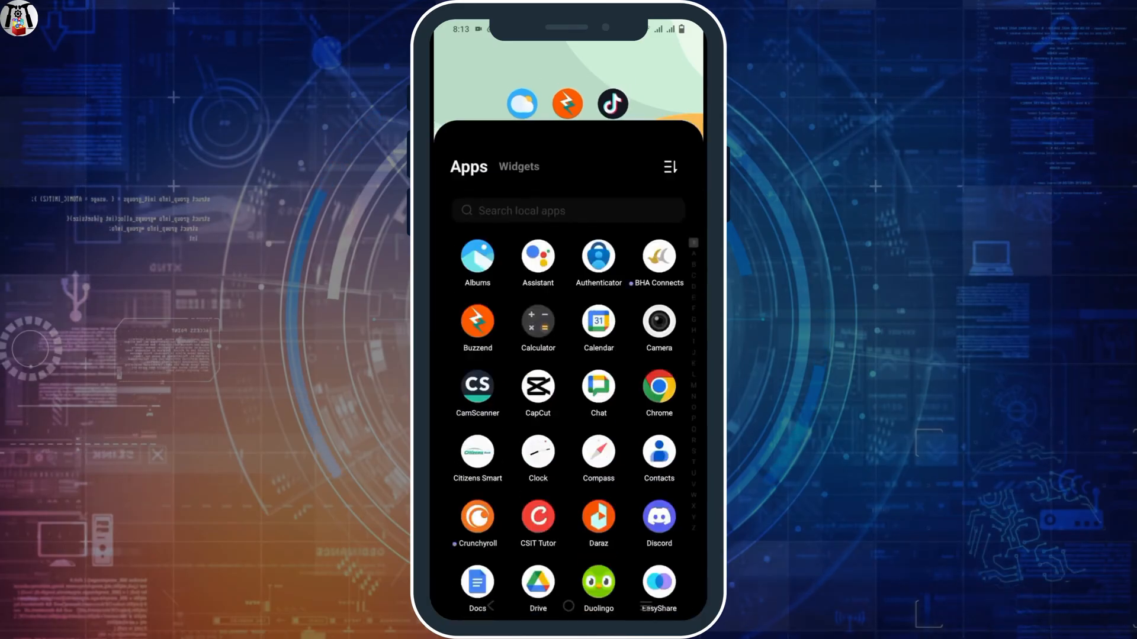
# Scroll the app drawer to reach Reddit and open its App info page.
pyautogui.scroll(-3)
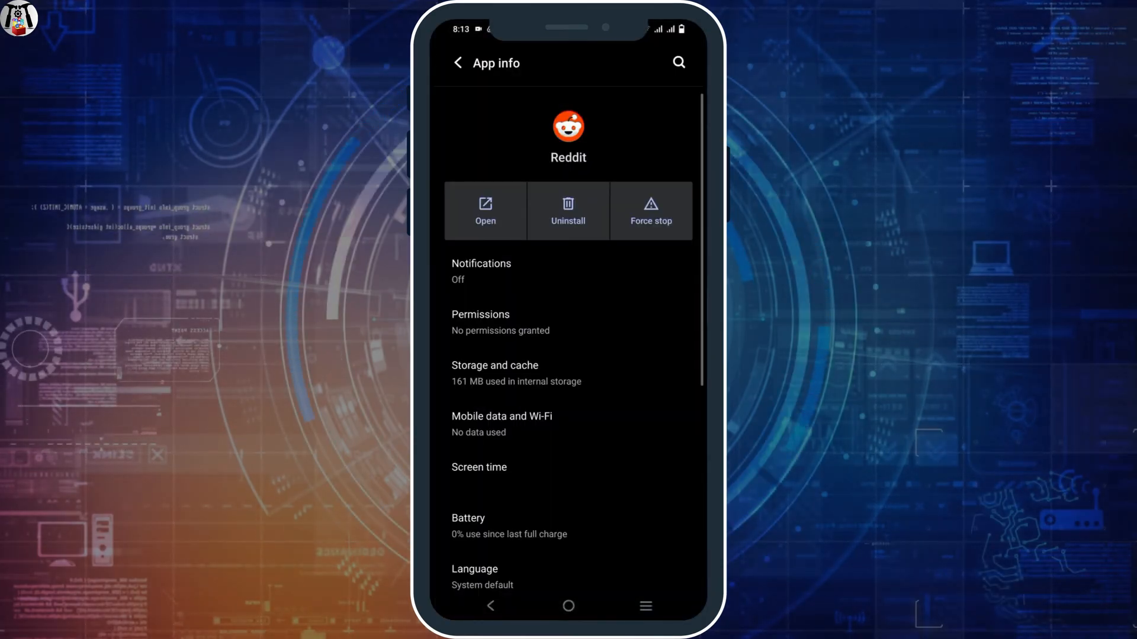
# Open Reddit's Storage and cache, clear storage, and confirm deleting its data.
pyautogui.click(494, 372)
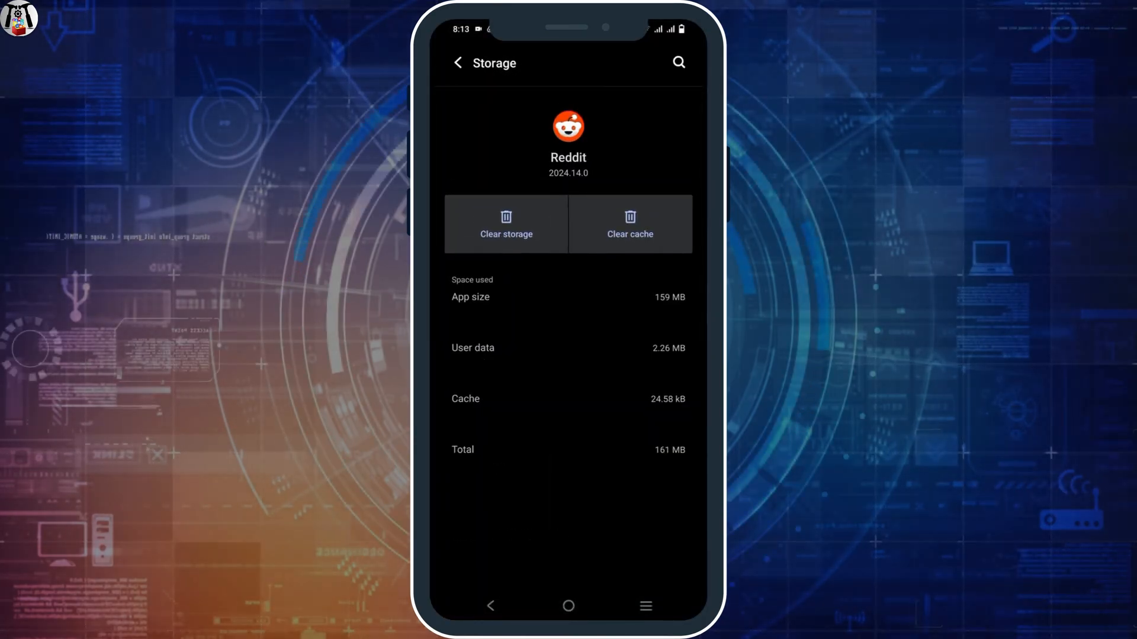
pyautogui.click(507, 224)
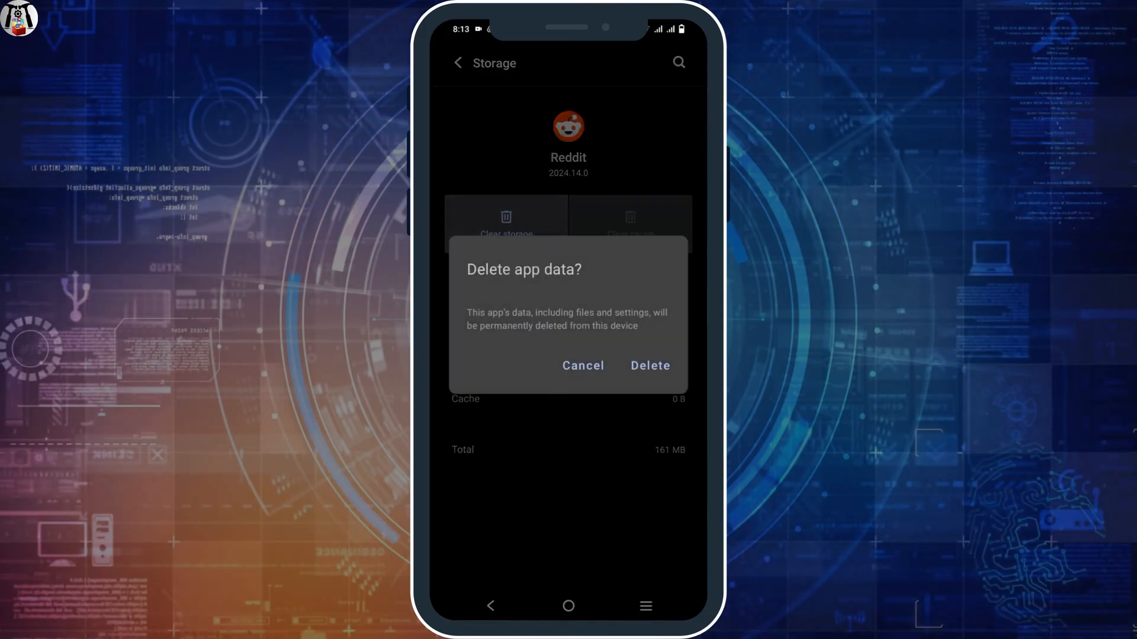
pyautogui.click(649, 366)
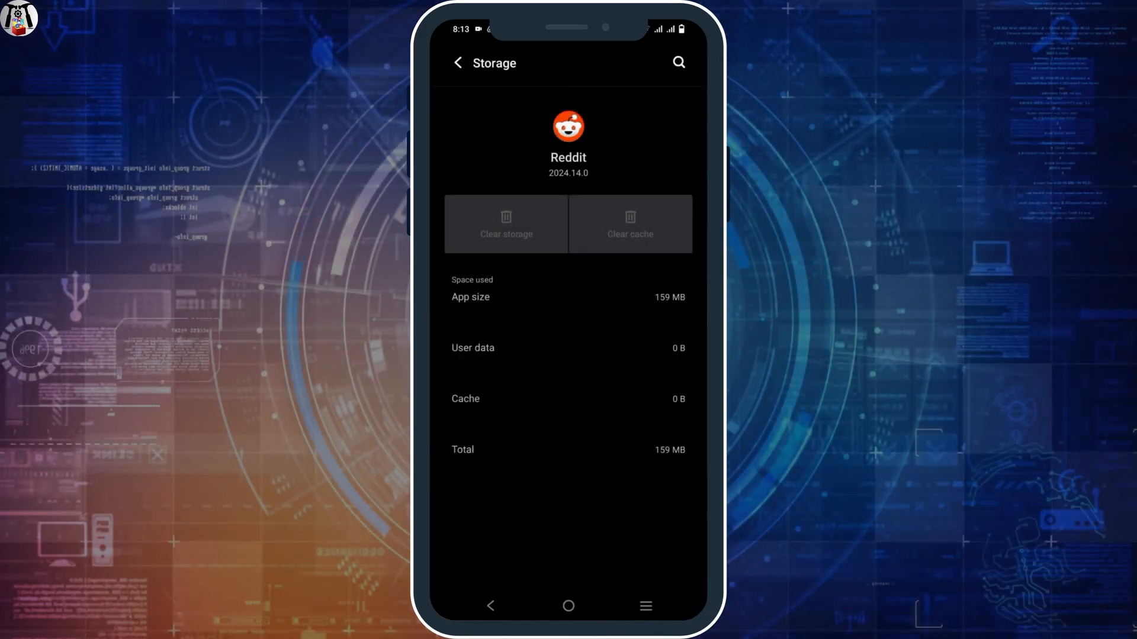